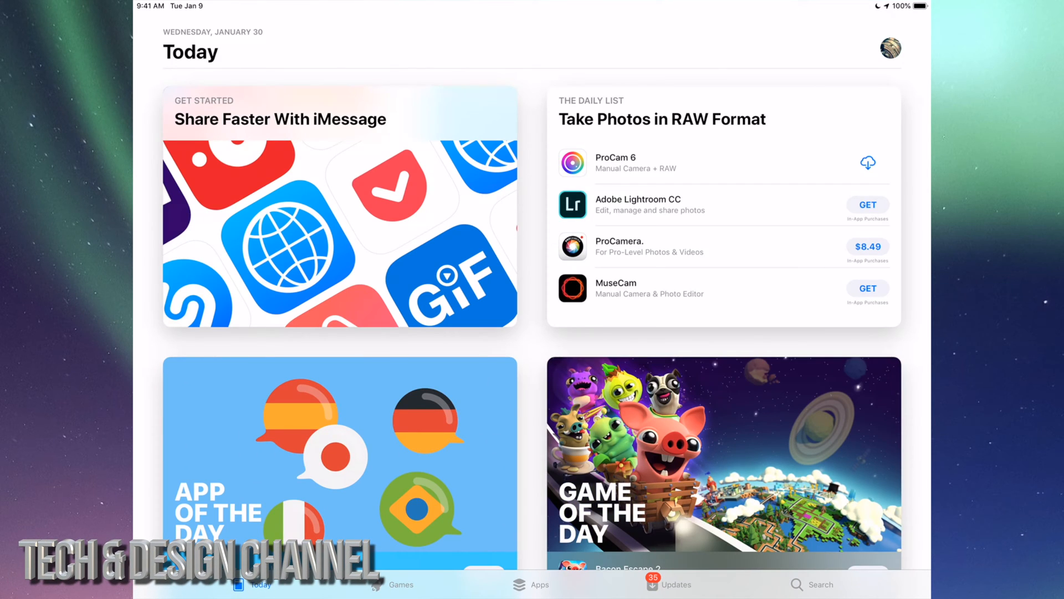
# Open the Updates tab and browse the available updates list, starting with Bumble and Amazon
pyautogui.click(668, 584)
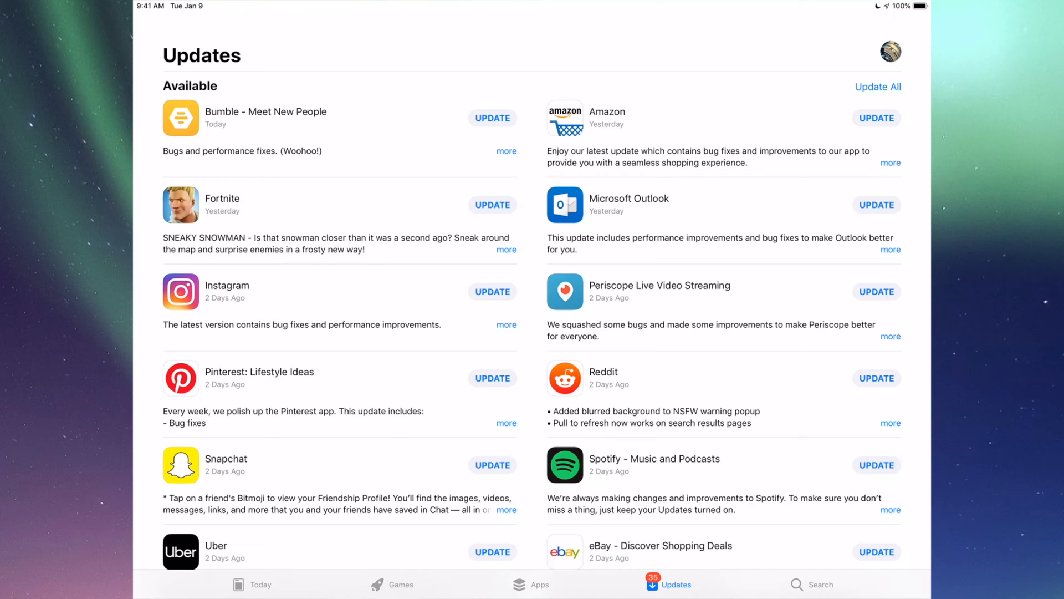
pyautogui.scroll(-3)
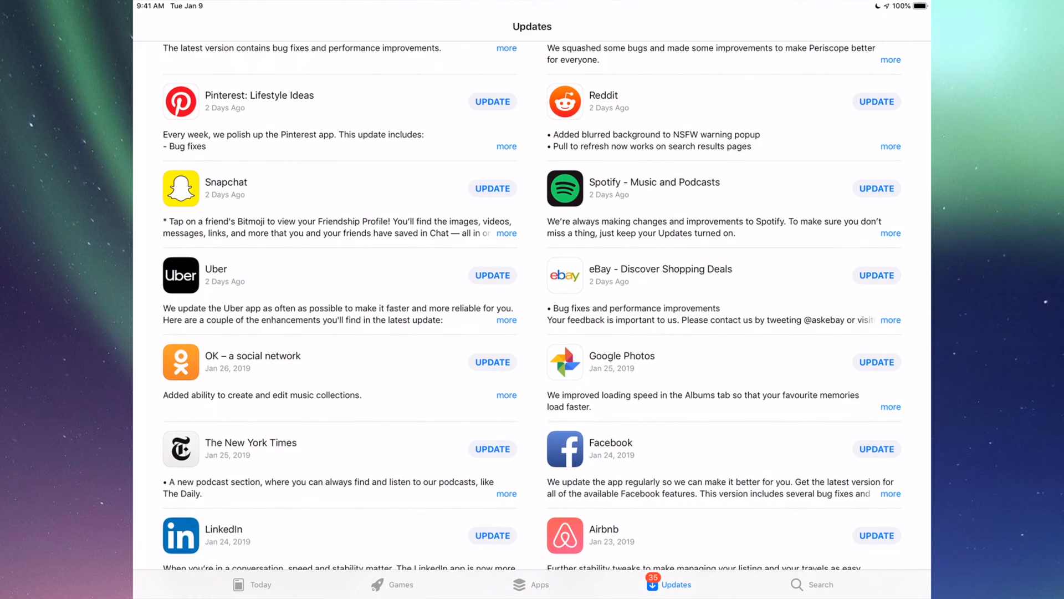
pyautogui.scroll(-3)
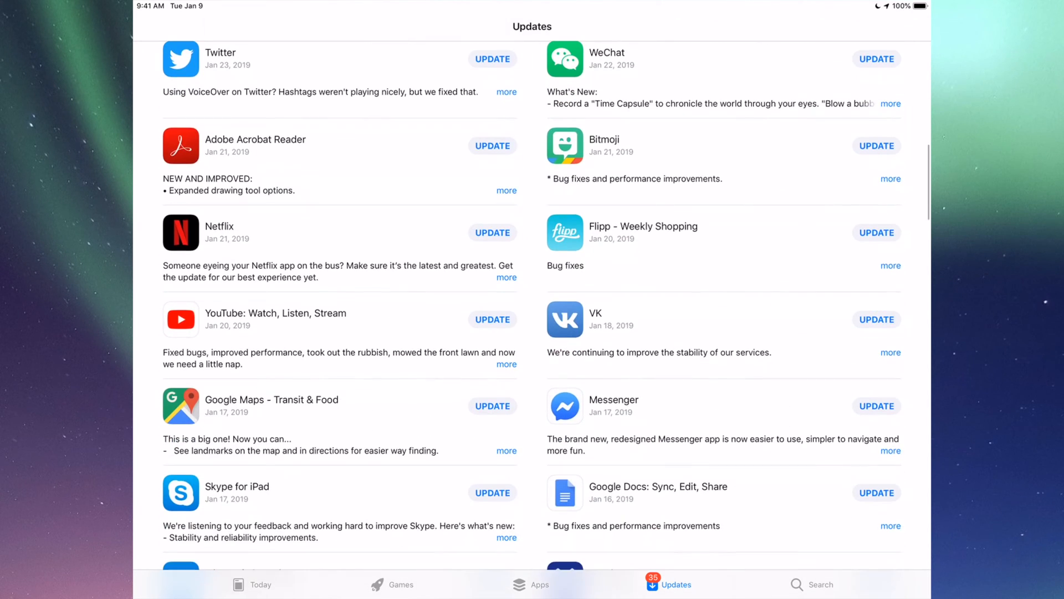
pyautogui.scroll(-3)
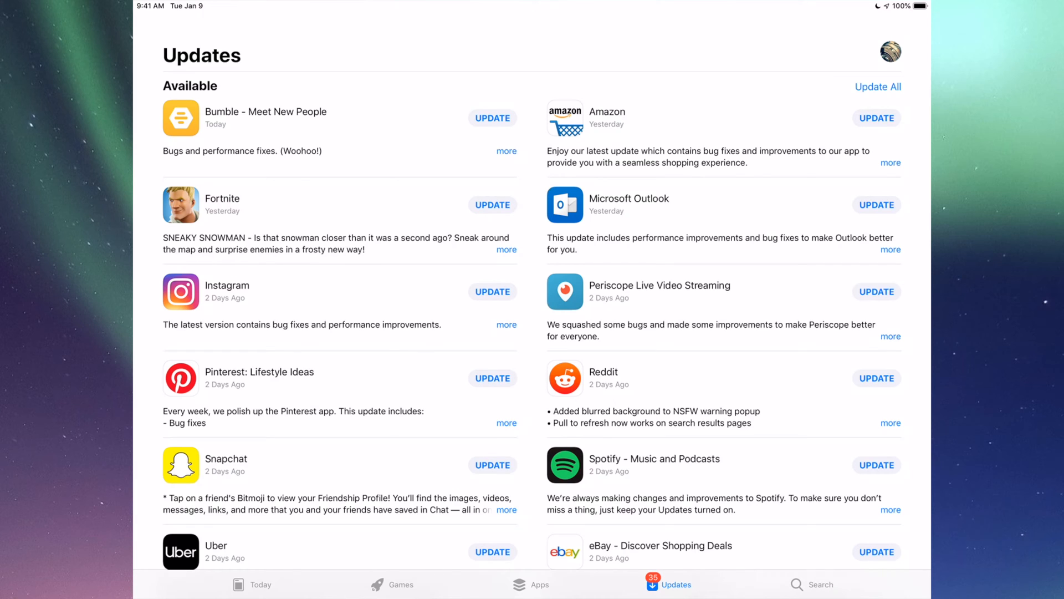
# Search for Fortnite, start its update, and clear the search field
pyautogui.click(820, 584)
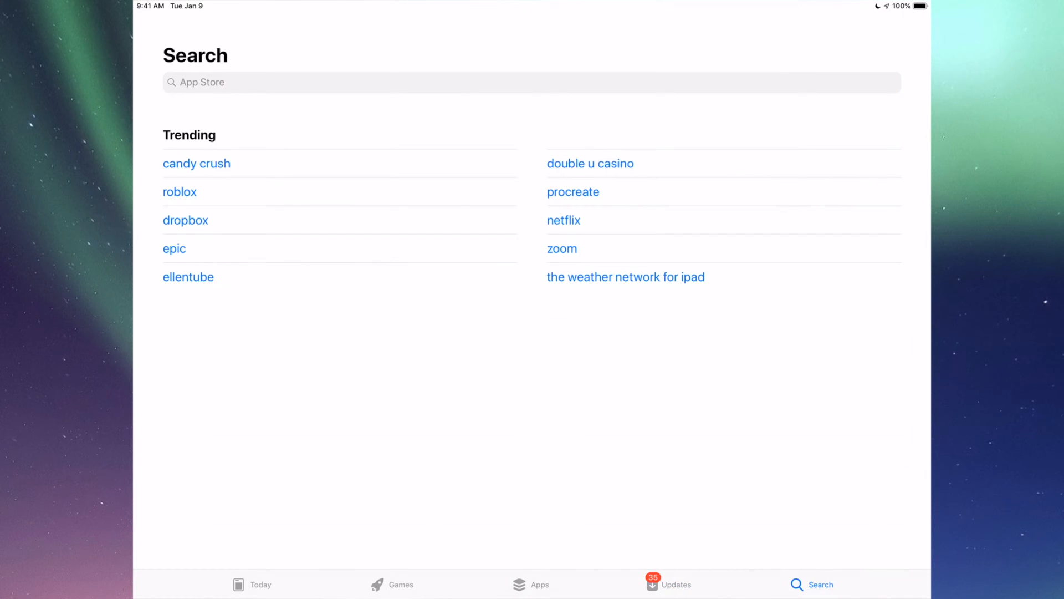
pyautogui.click(532, 83)
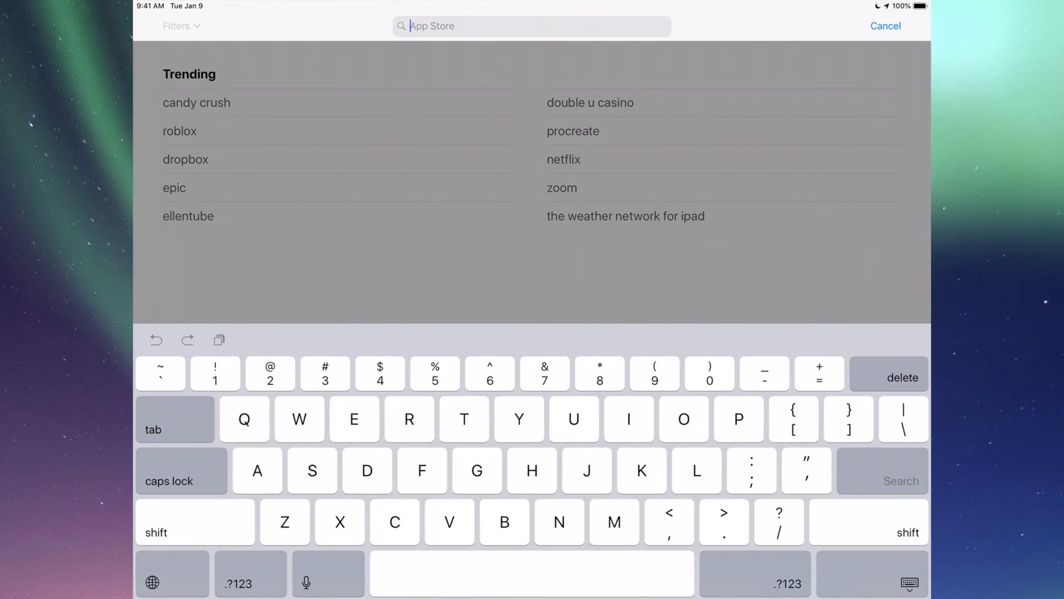
pyautogui.write('Fortnite')
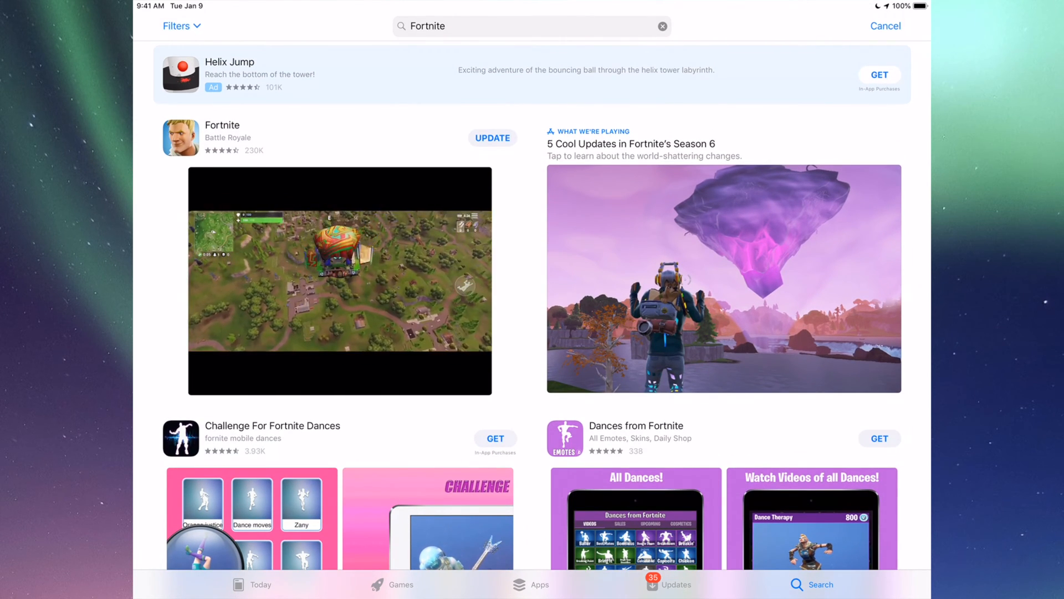
pyautogui.click(493, 138)
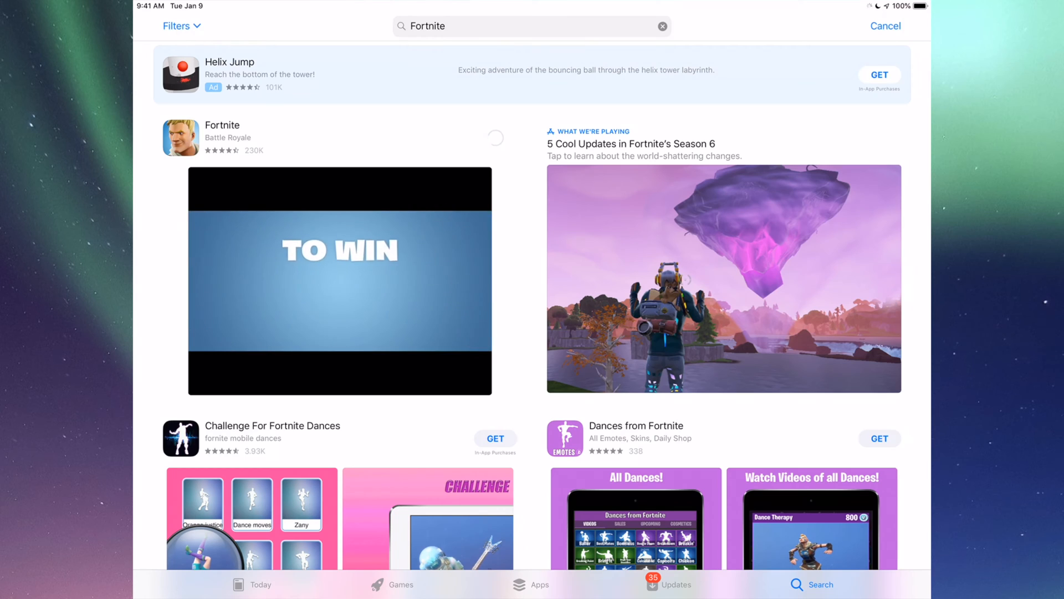
pyautogui.click(496, 139)
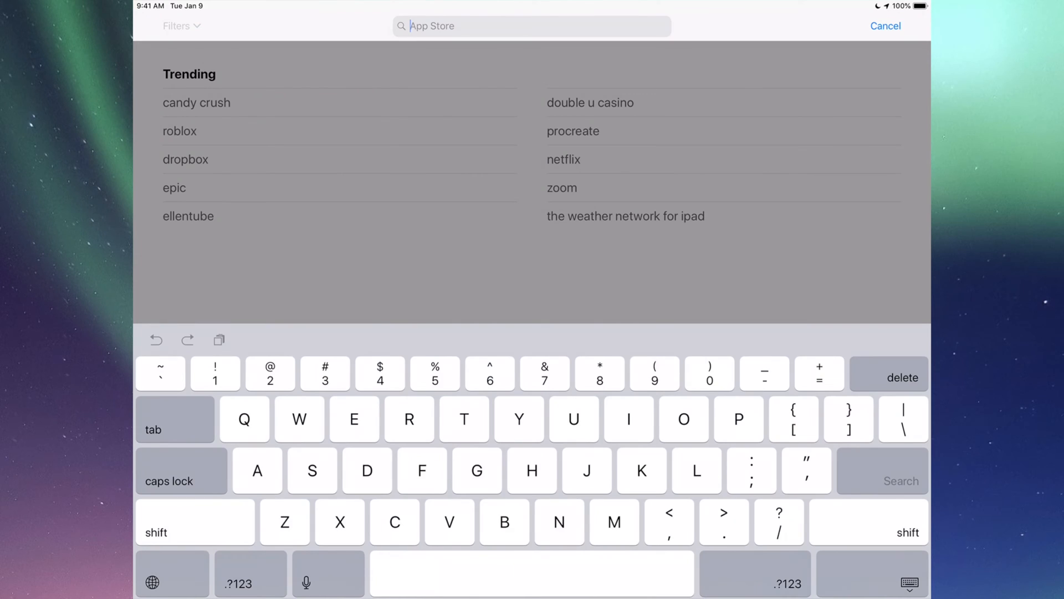
# Search for Instagram and start its update
pyautogui.write('Instagram')
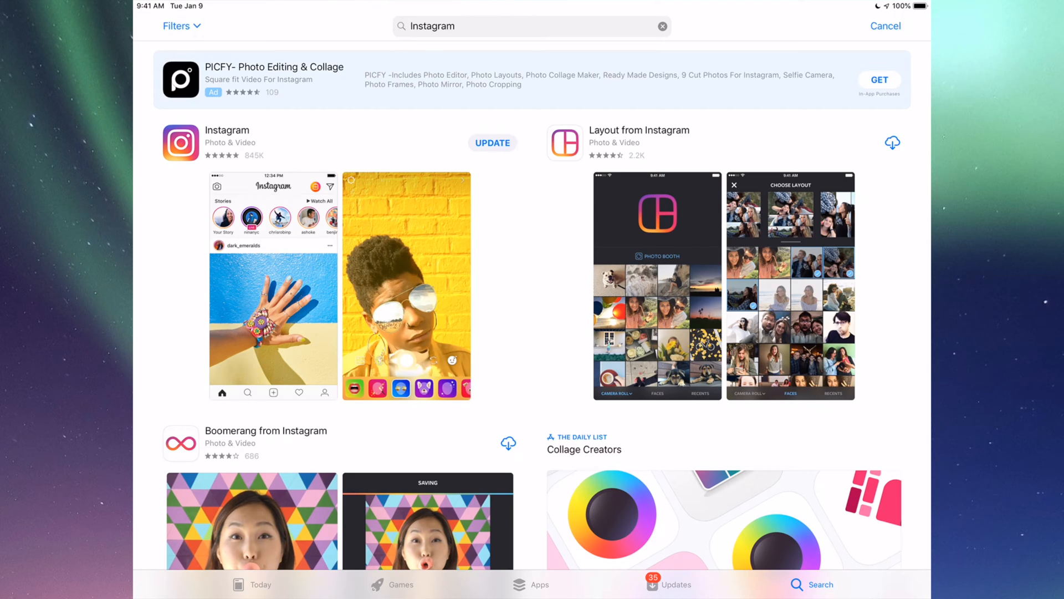
pyautogui.click(493, 143)
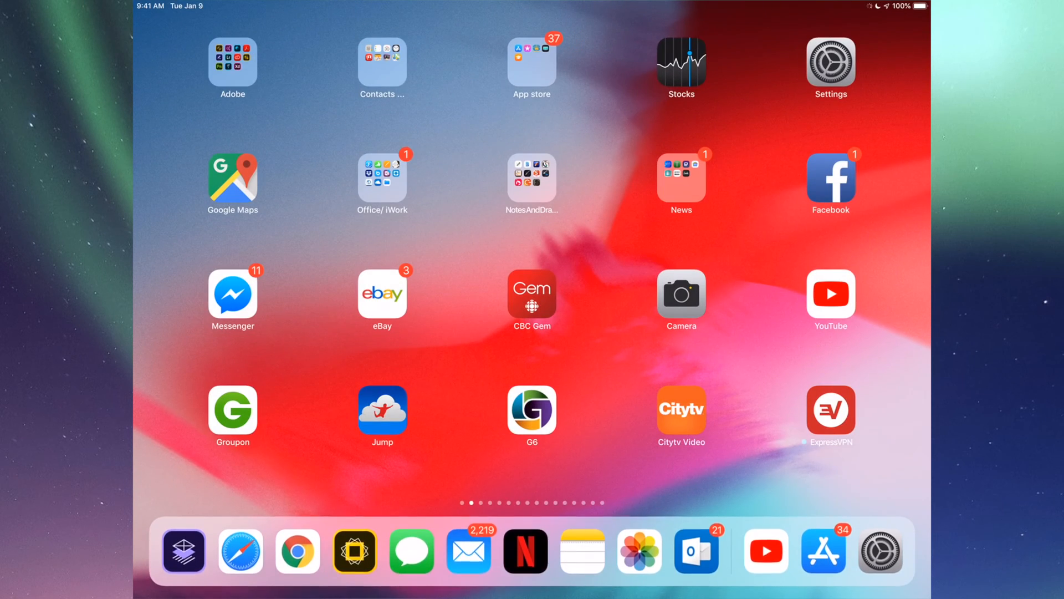
# Confirm in Settings that iOS 12.1.3 is up to date, then return to the App Store
pyautogui.click(830, 67)
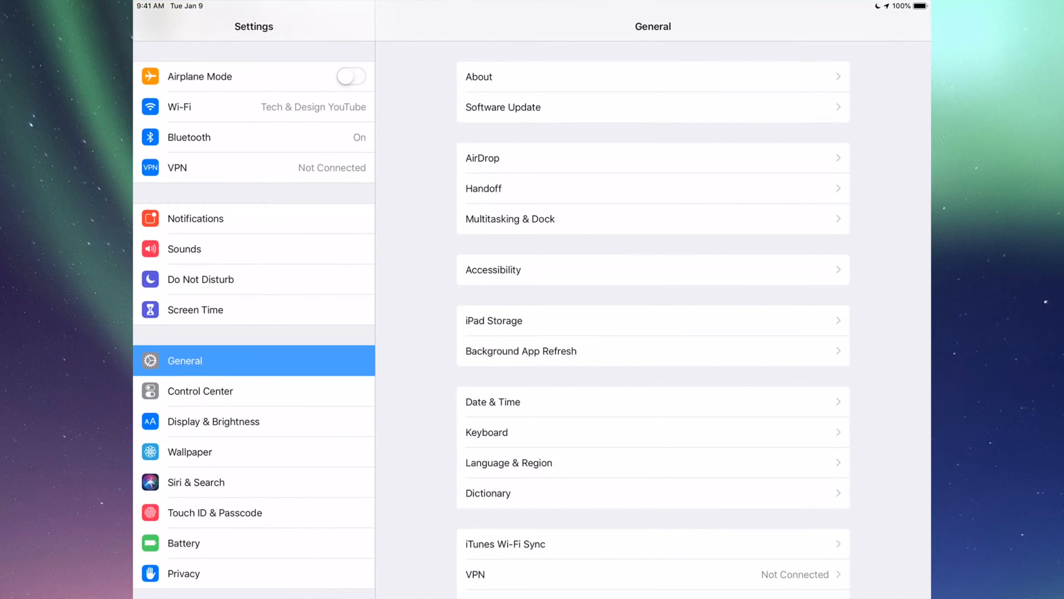
pyautogui.scroll(-3)
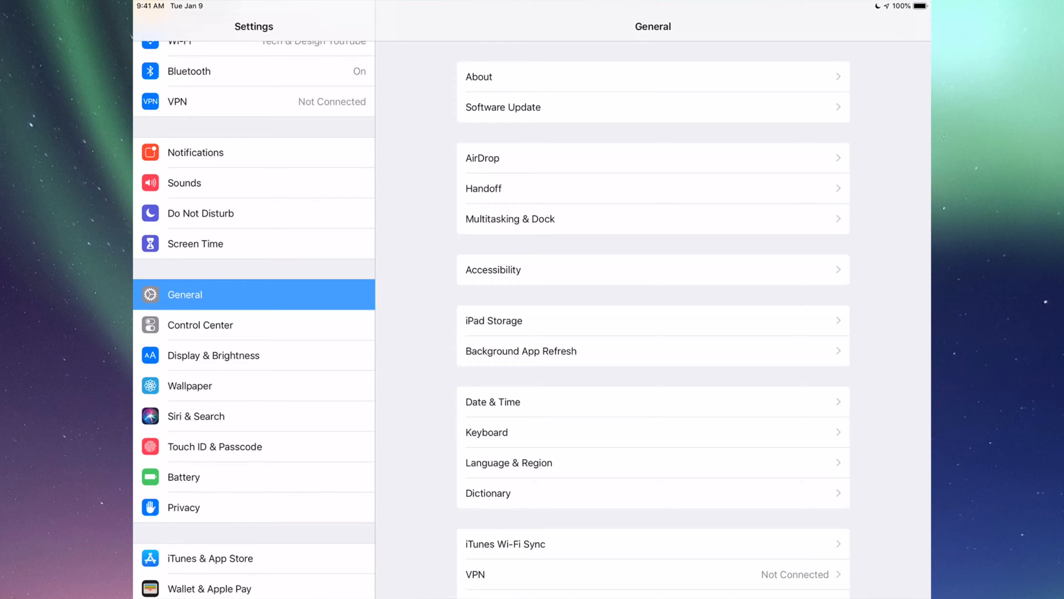
pyautogui.scroll(-3)
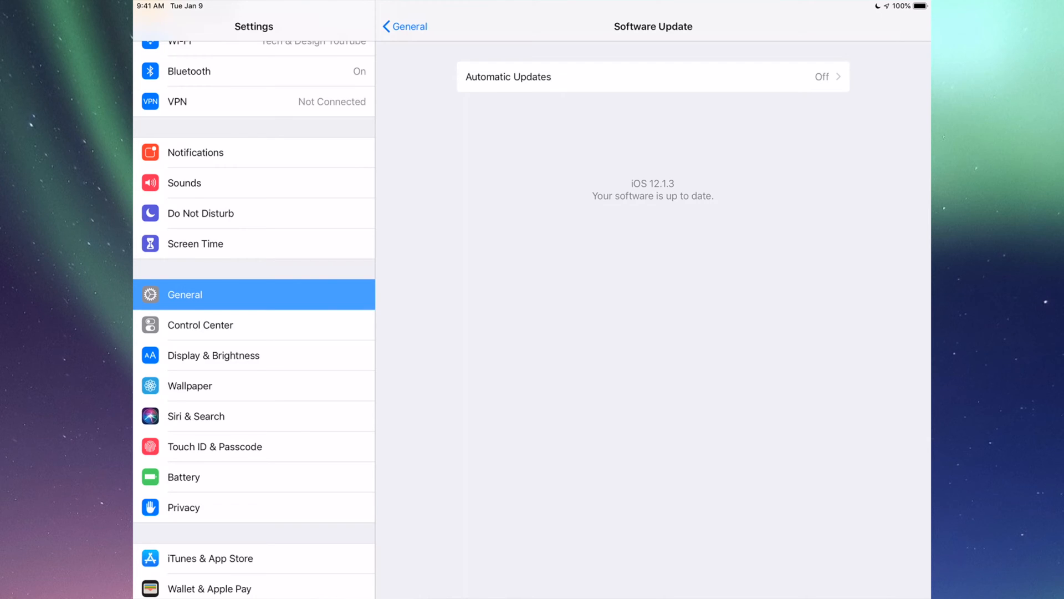
pyautogui.press('home')
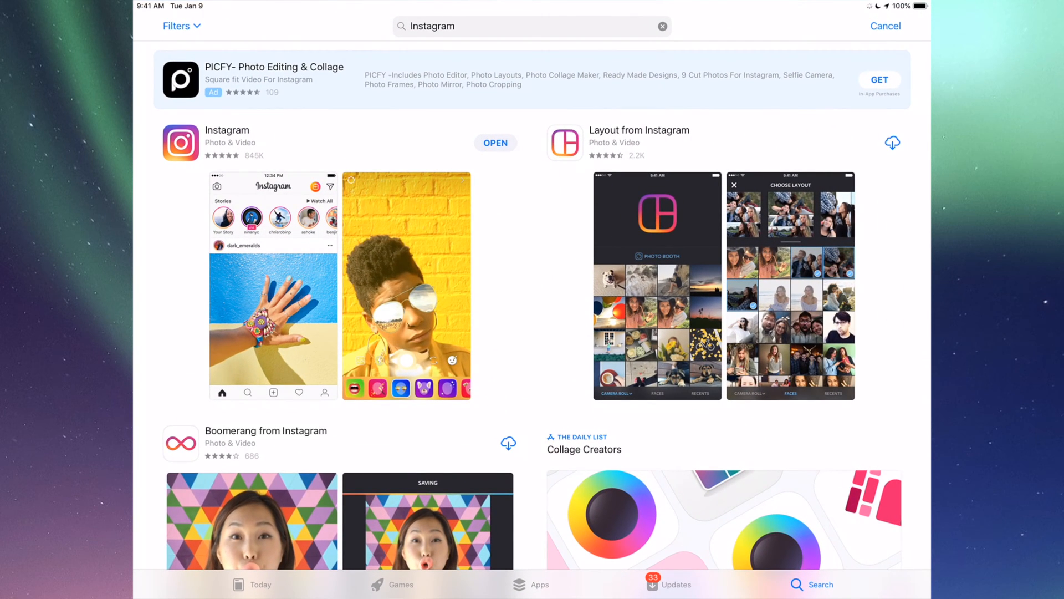
# Open the App Store Updates tab to view pending updates
pyautogui.click(669, 585)
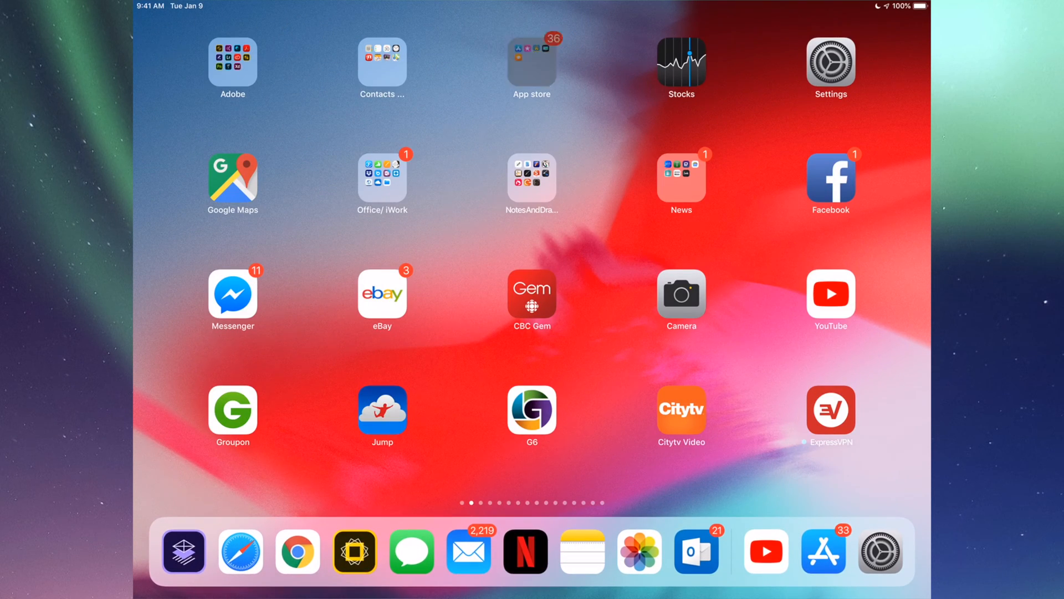
# Return from the Home Screen to the App Store
pyautogui.click(531, 61)
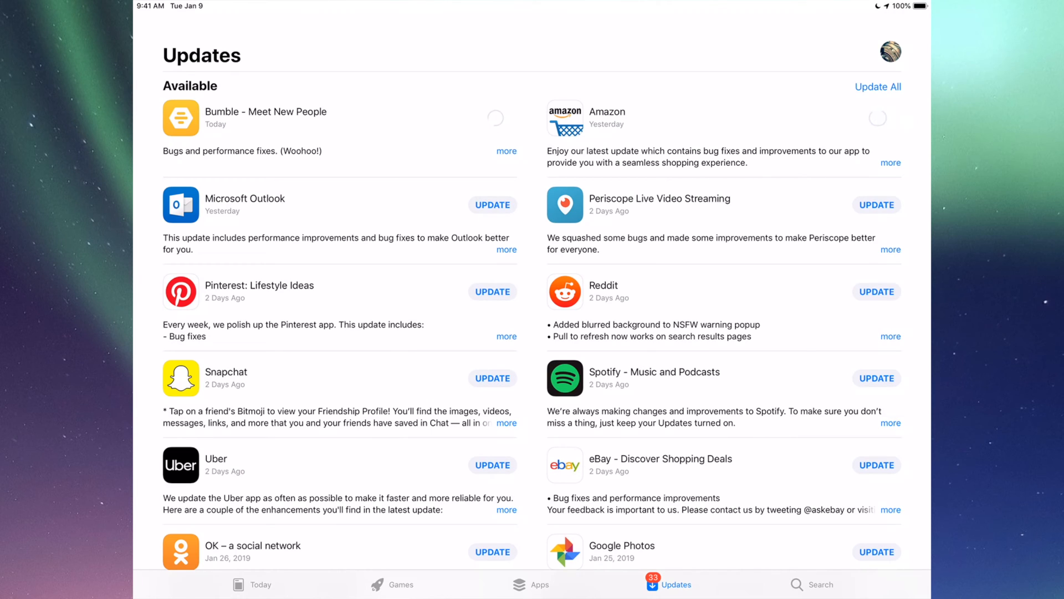
# Start updates for the listed apps from Outlook down through WeChat
pyautogui.click(493, 205)
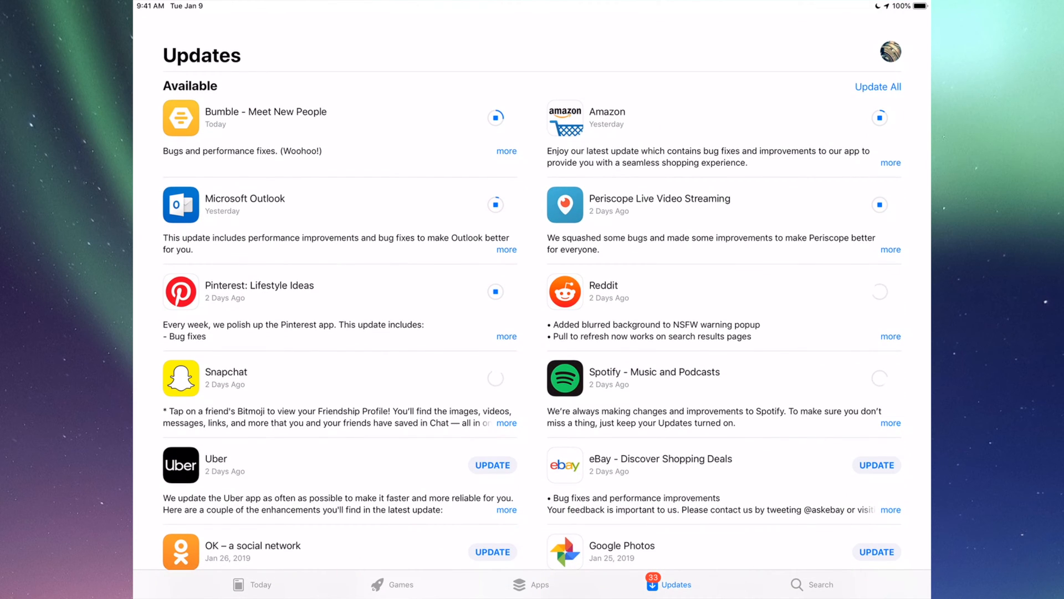
pyautogui.scroll(-3)
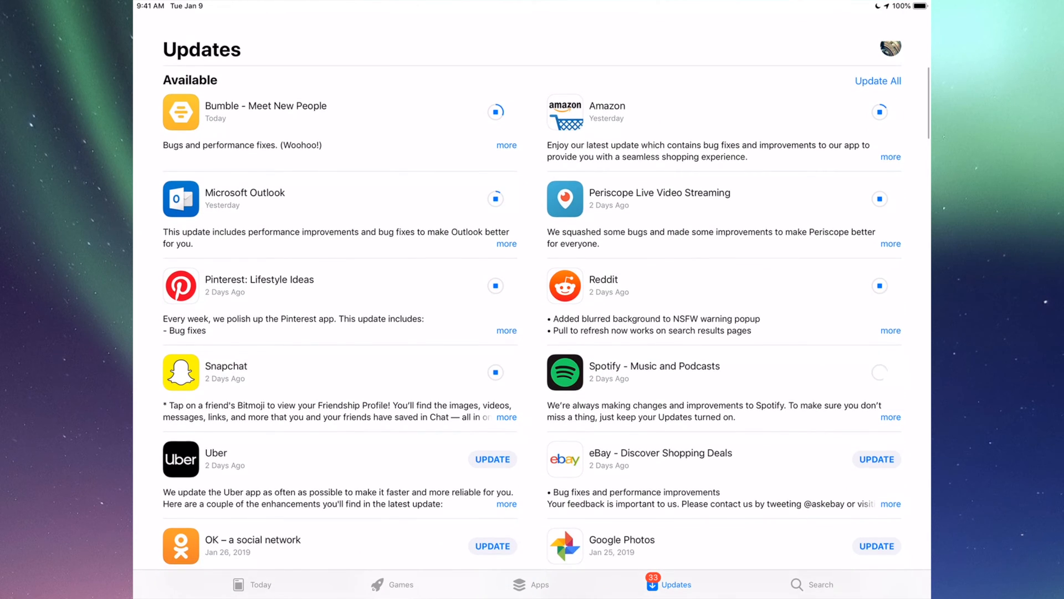
pyautogui.scroll(-3)
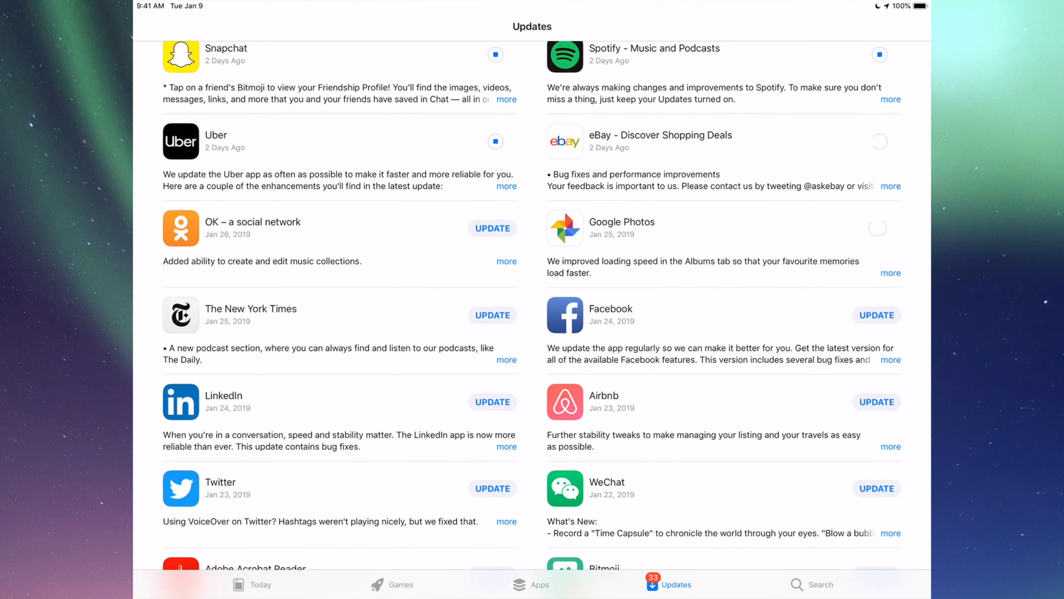
pyautogui.scroll(-3)
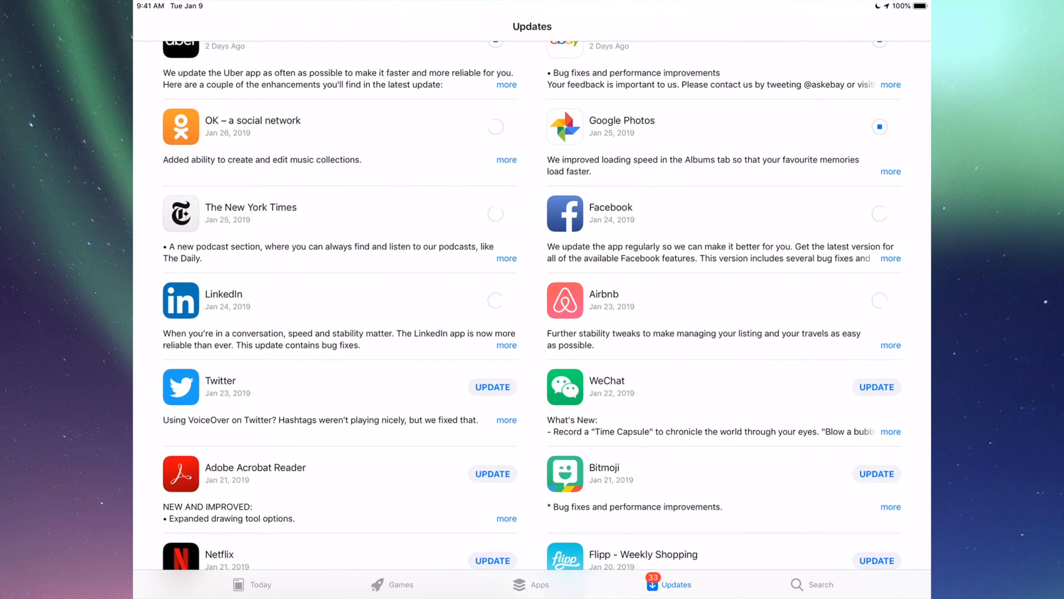
pyautogui.scroll(-3)
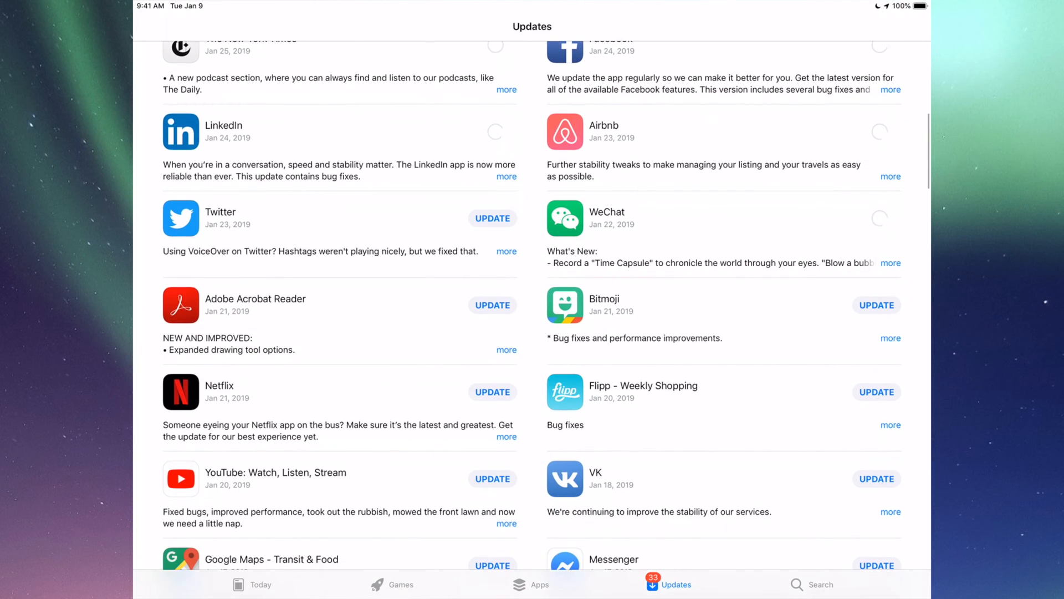
# Start the remaining updates, including Twitter, Google Maps and Tumblr
pyautogui.click(492, 218)
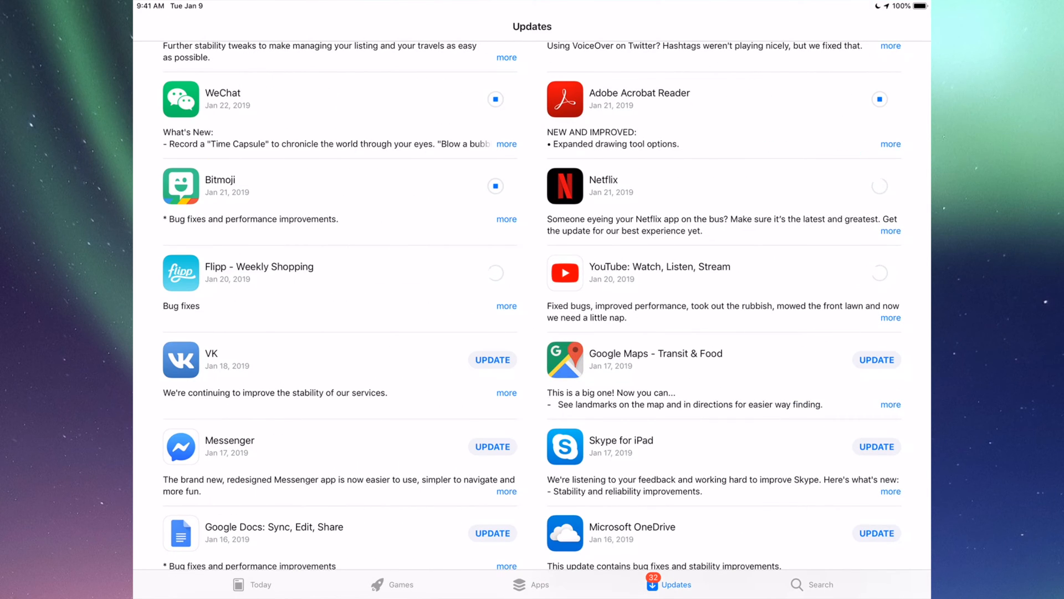
pyautogui.click(876, 360)
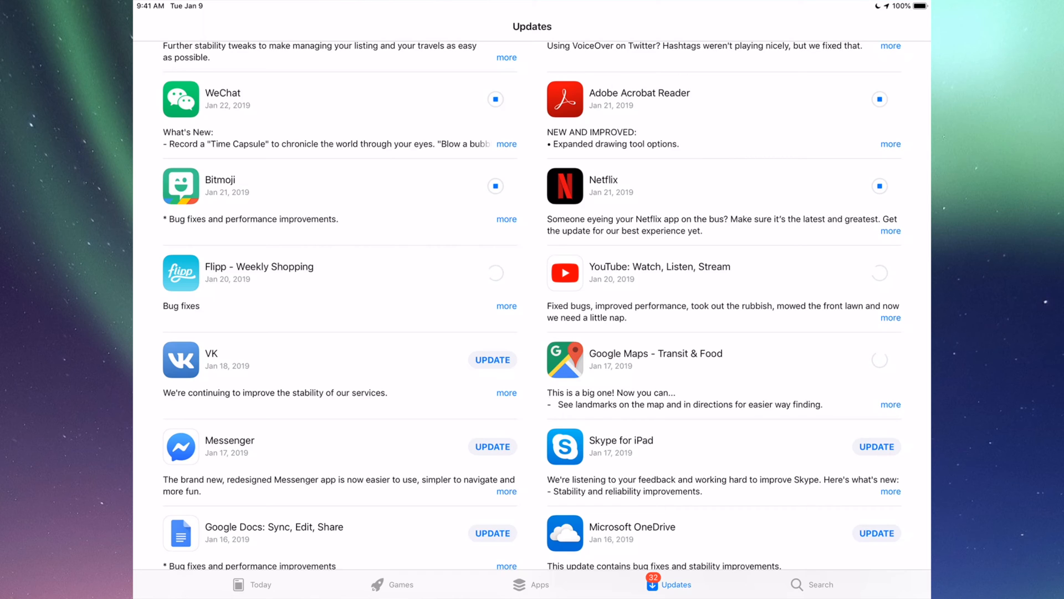
pyautogui.scroll(-3)
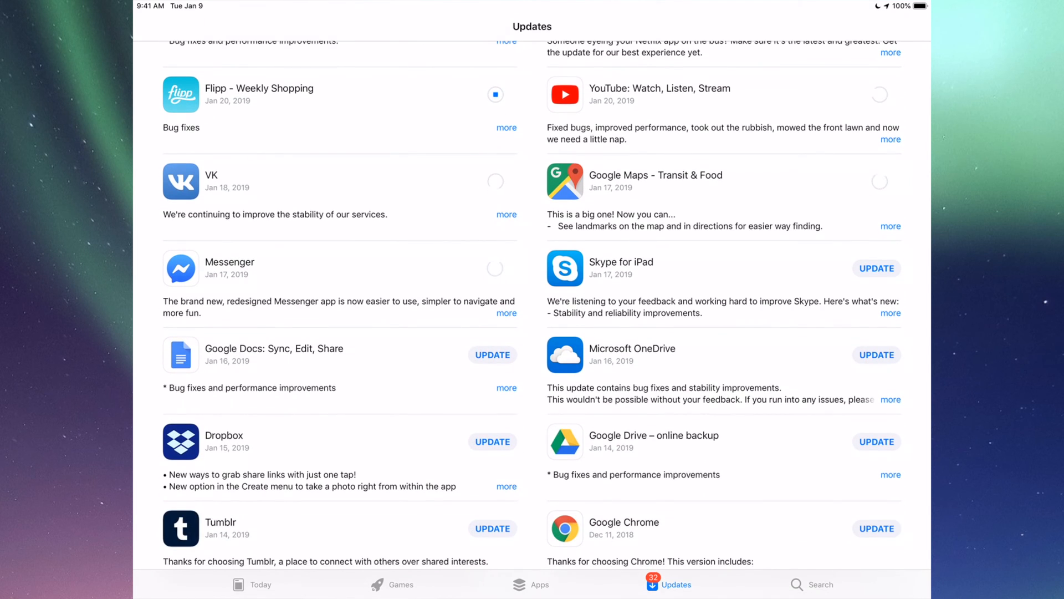
pyautogui.scroll(-3)
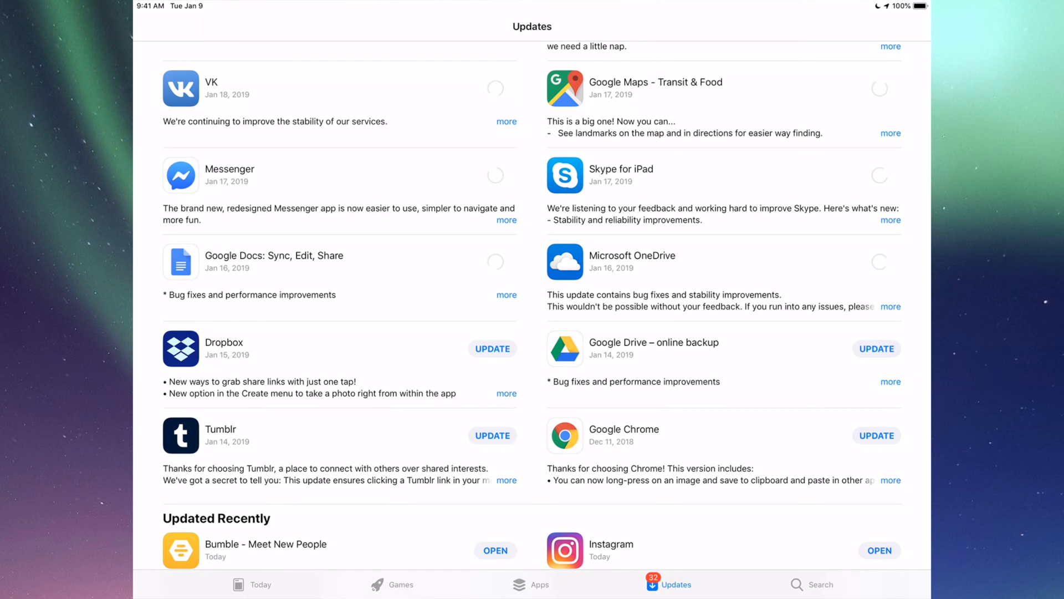
pyautogui.scroll(-3)
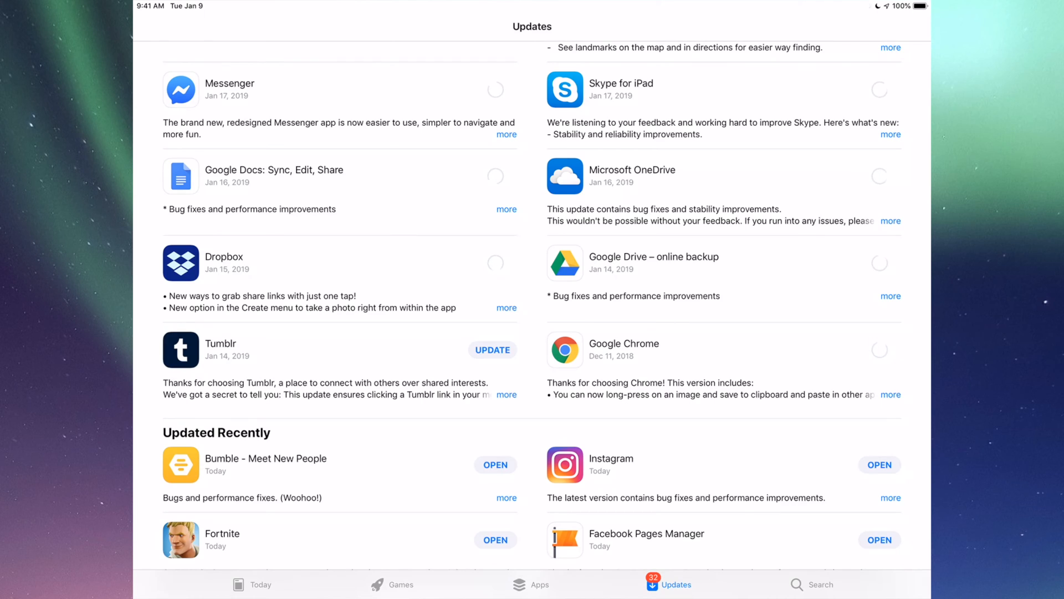
pyautogui.click(492, 349)
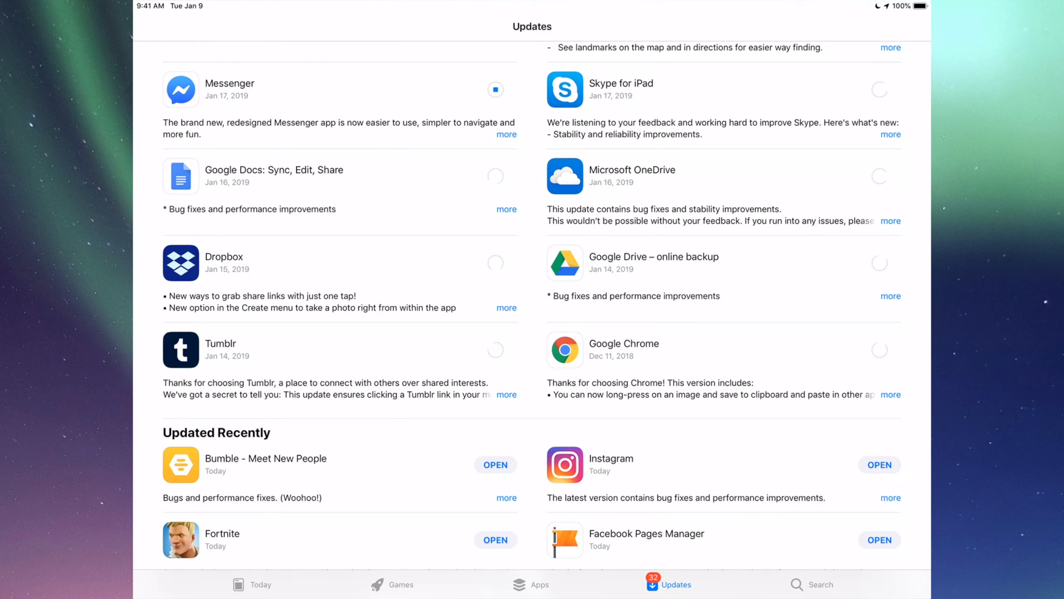
pyautogui.scroll(-3)
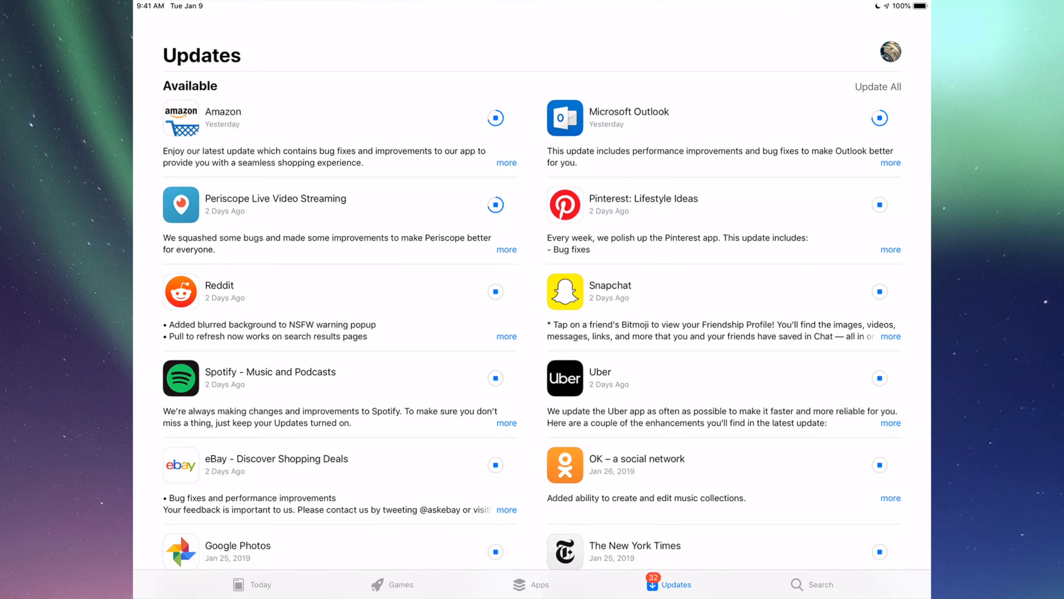
pyautogui.scroll(-3)
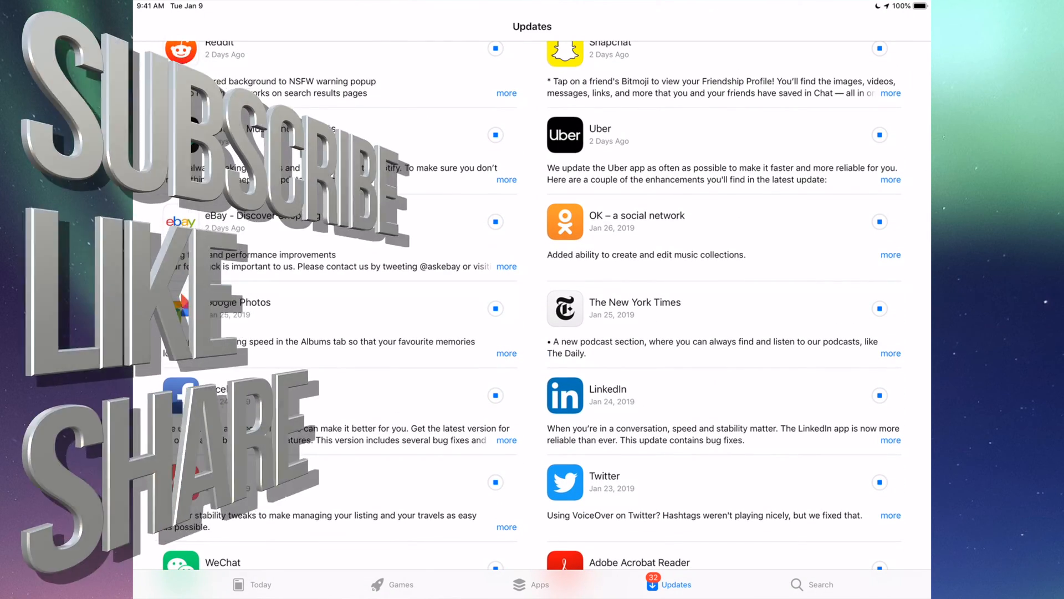
pyautogui.scroll(-3)
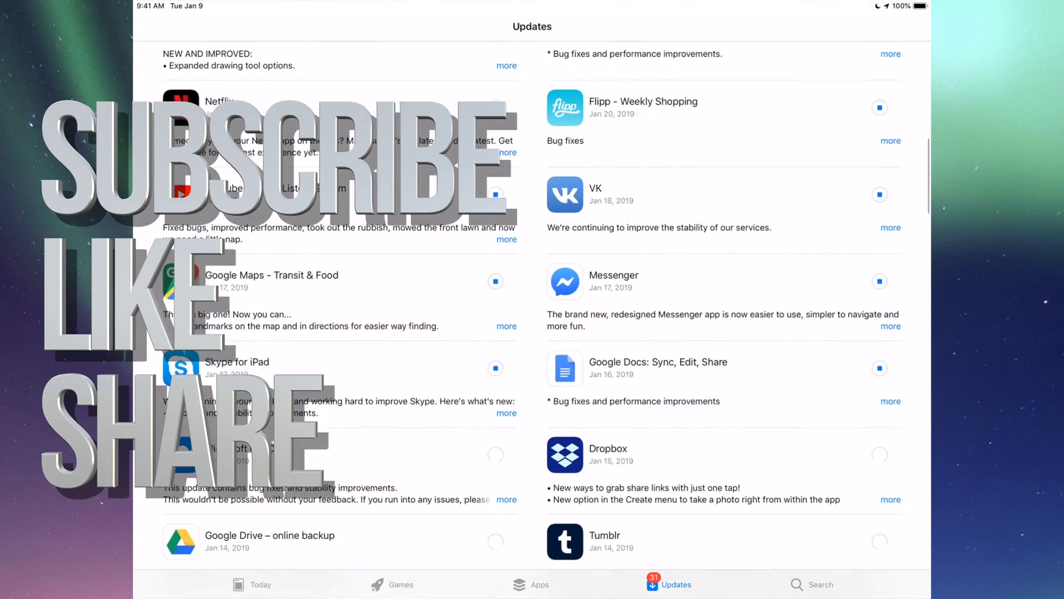
pyautogui.scroll(-3)
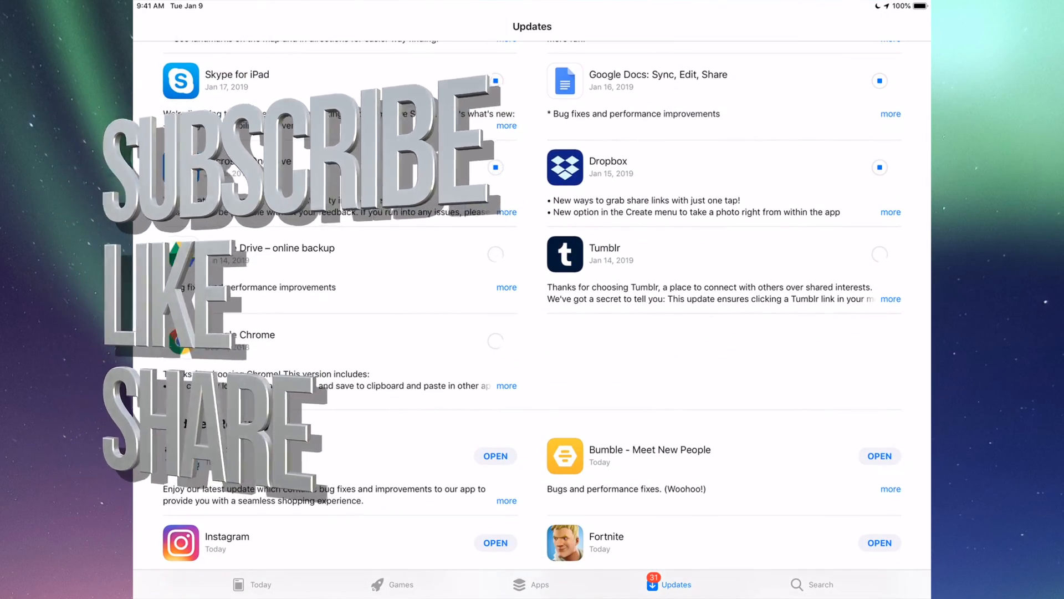